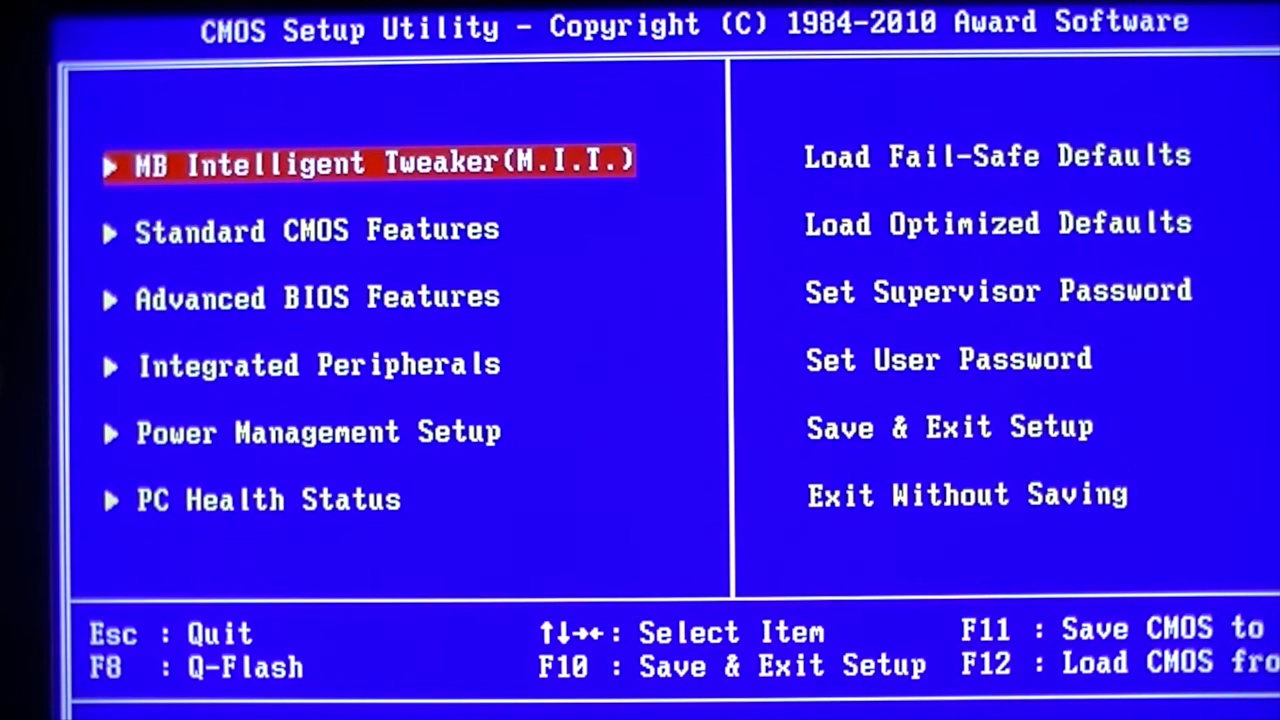
- Review the Advanced Voltage Settings under M.I.T., then return to the main menu
{"action": "left_click", "coordinate": [996, 222]}
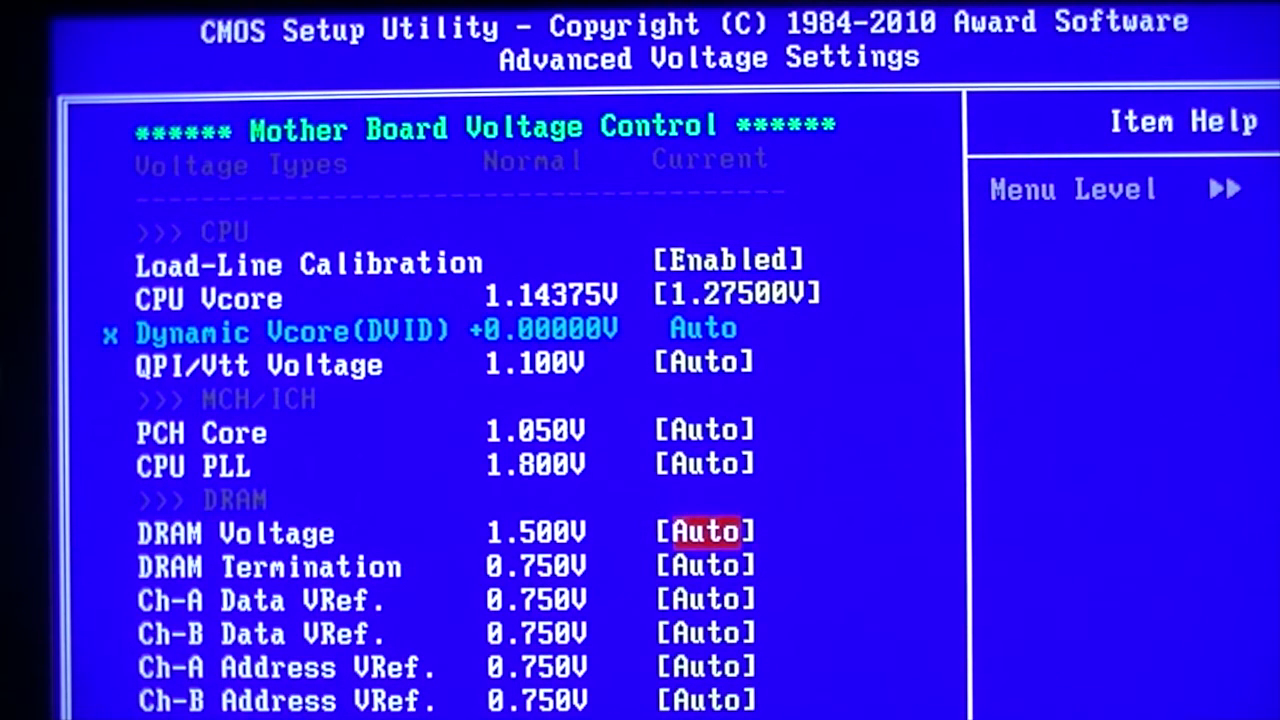
{"action": "key", "text": "Escape"}
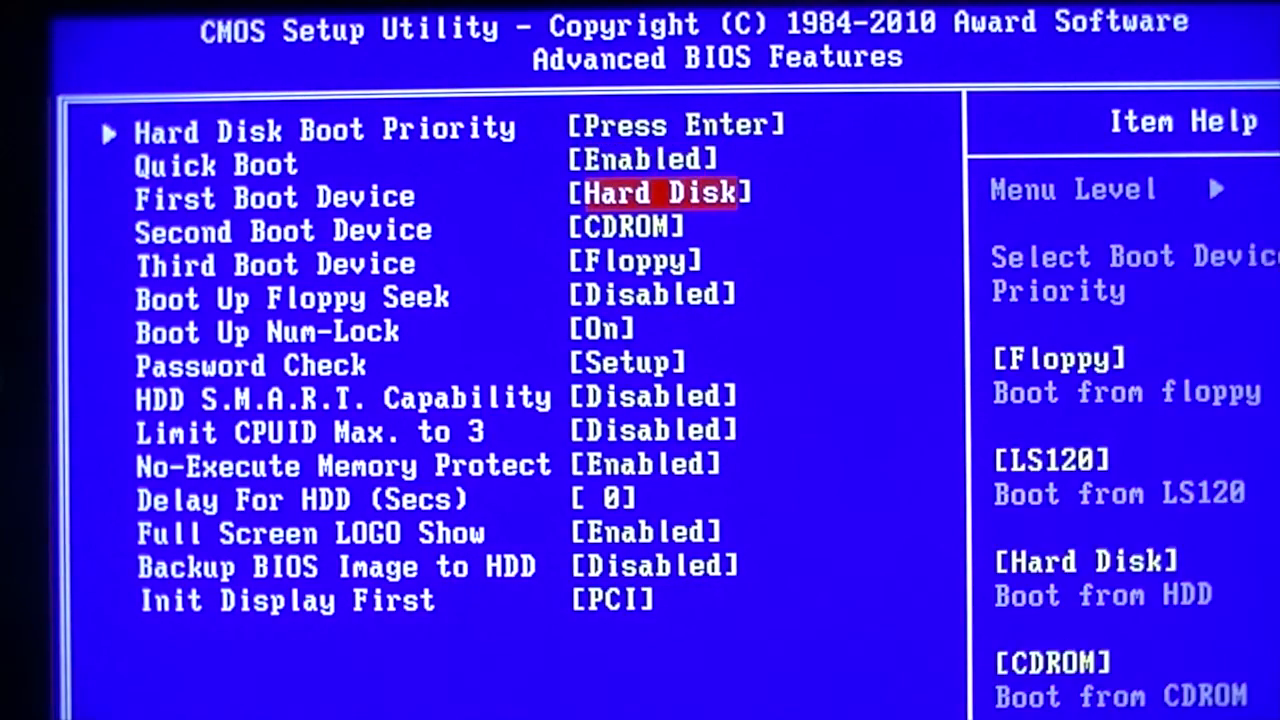
- Back out and show Advanced Frequency Settings with 21x ratio and 182 MHz base clock
{"action": "key", "text": "Escape"}
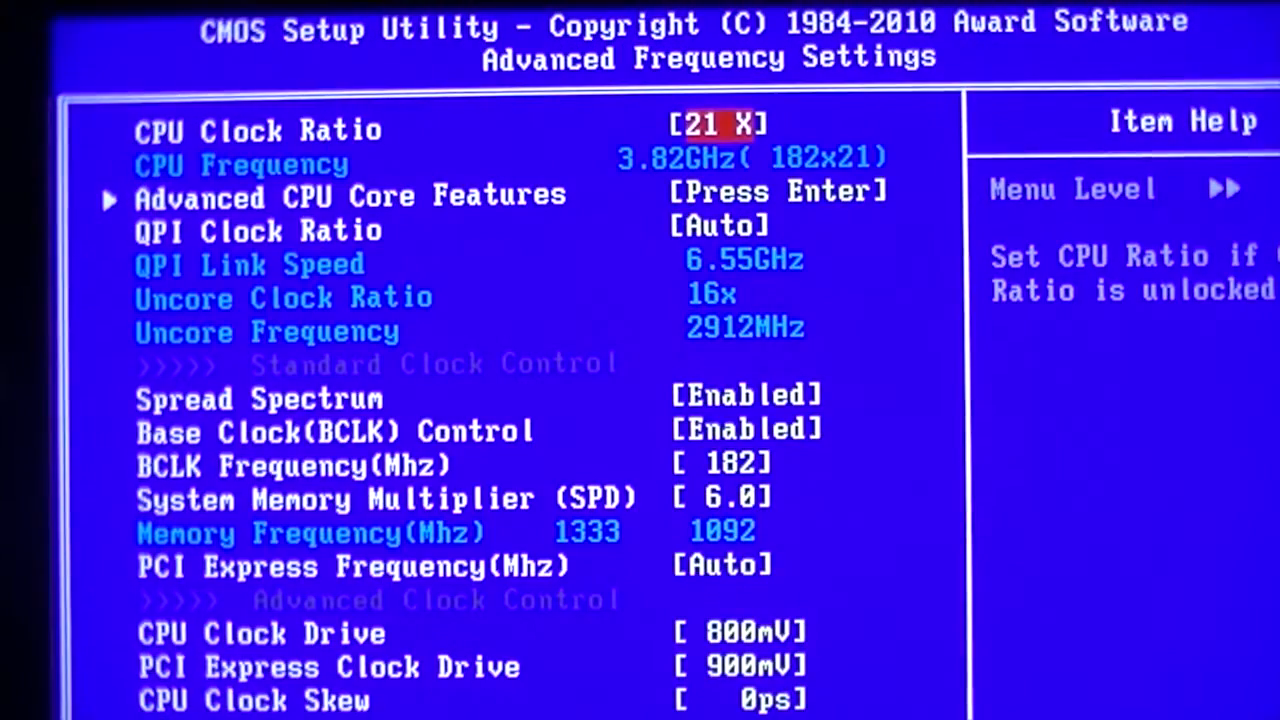
- Set BCLK to 191 MHz and CPU Vcore to 1.325 V, then request save and exit
{"action": "key", "text": "Down"}
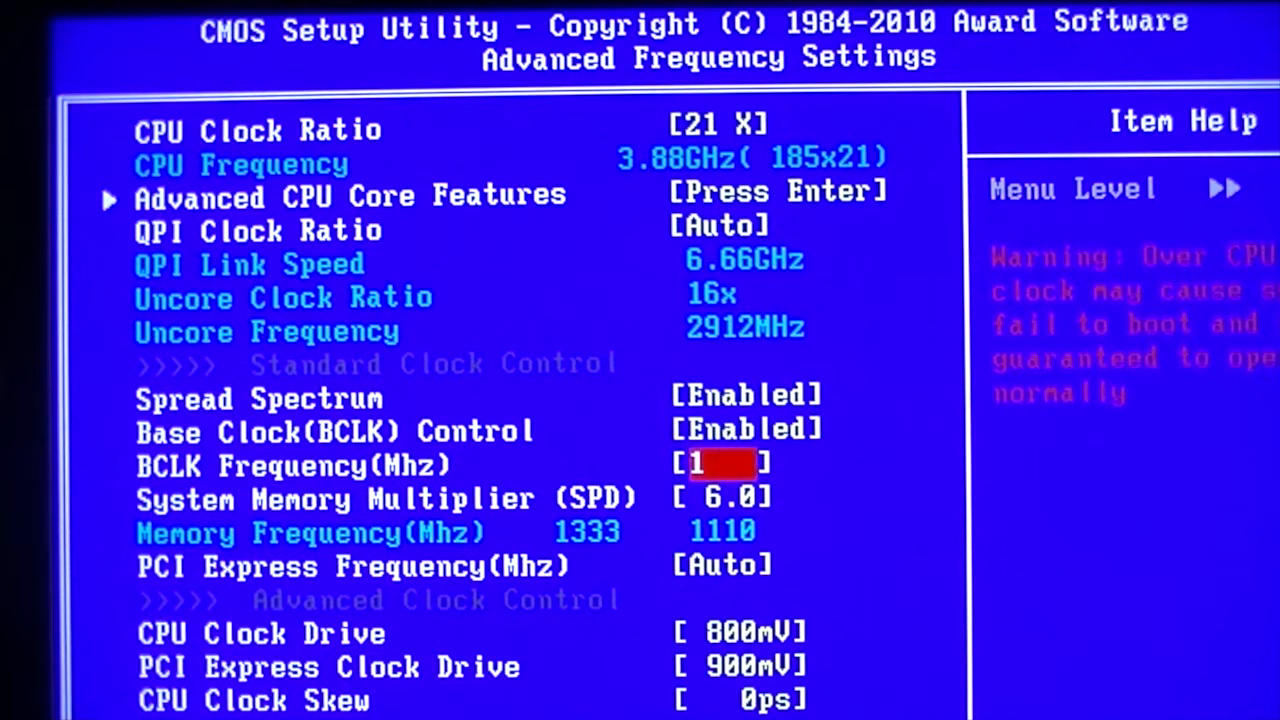
{"action": "type", "text": "191"}
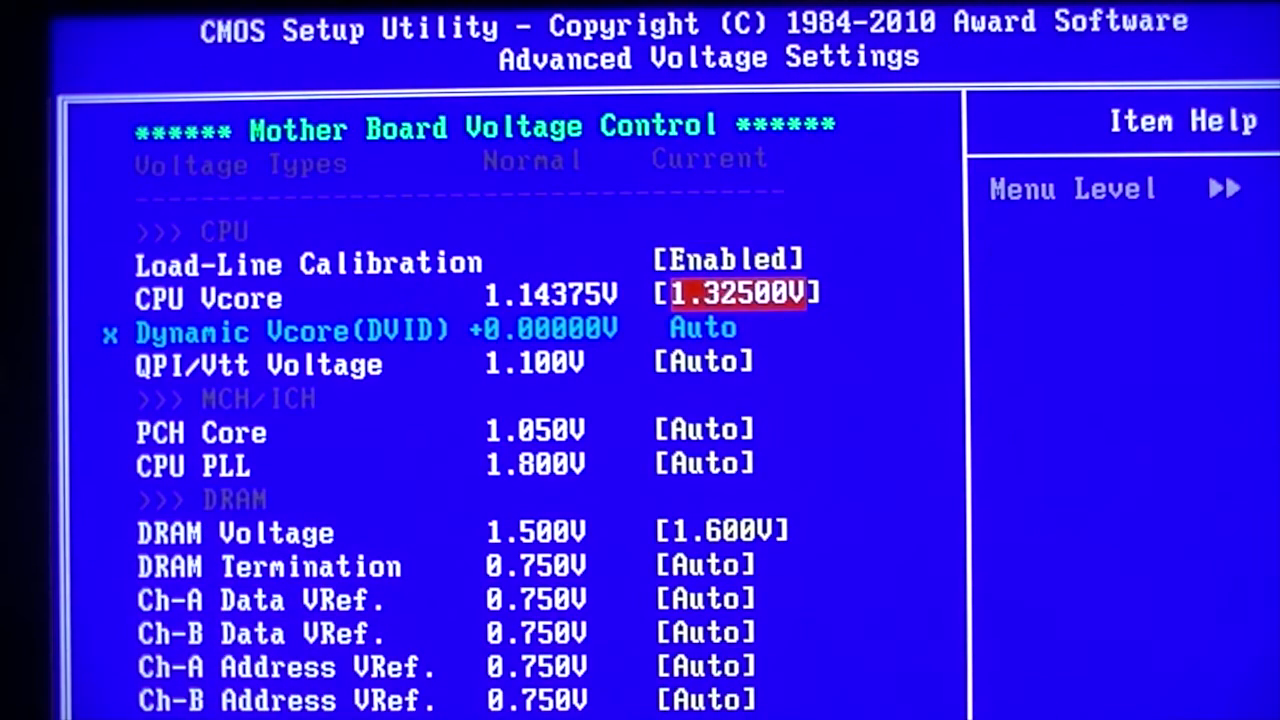
{"action": "key", "text": "up"}
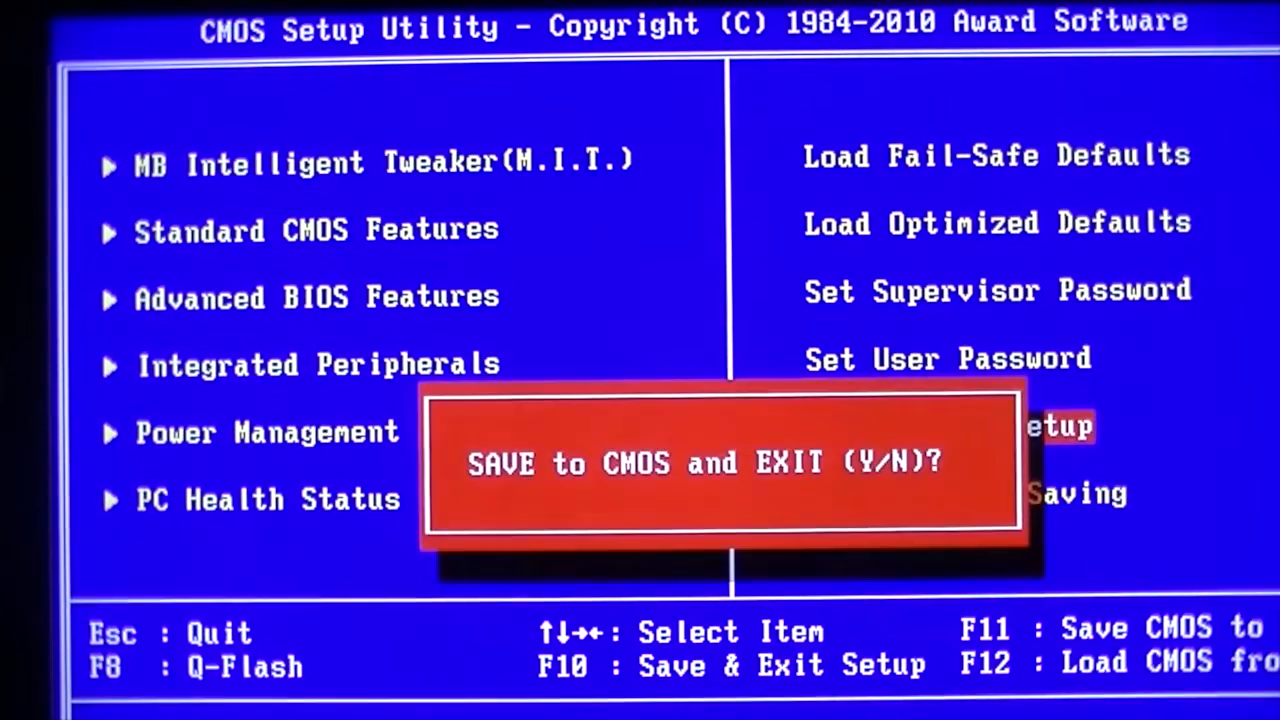
- Confirm saving to CMOS with Y and reboot into Windows
{"action": "key", "text": "y"}
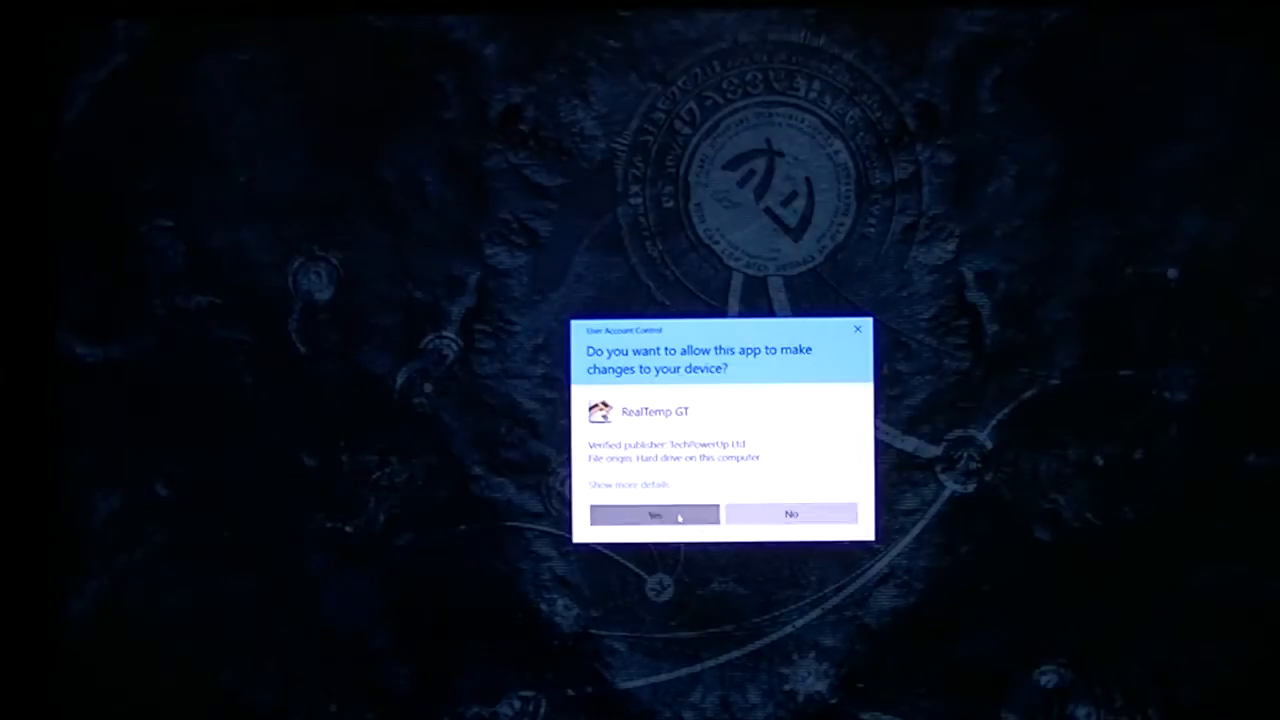
- Allow RealTemp GT and CPU-Z through their UAC prompts so the sensors show about 4,010 MHz
{"action": "left_click", "coordinate": [652, 514]}
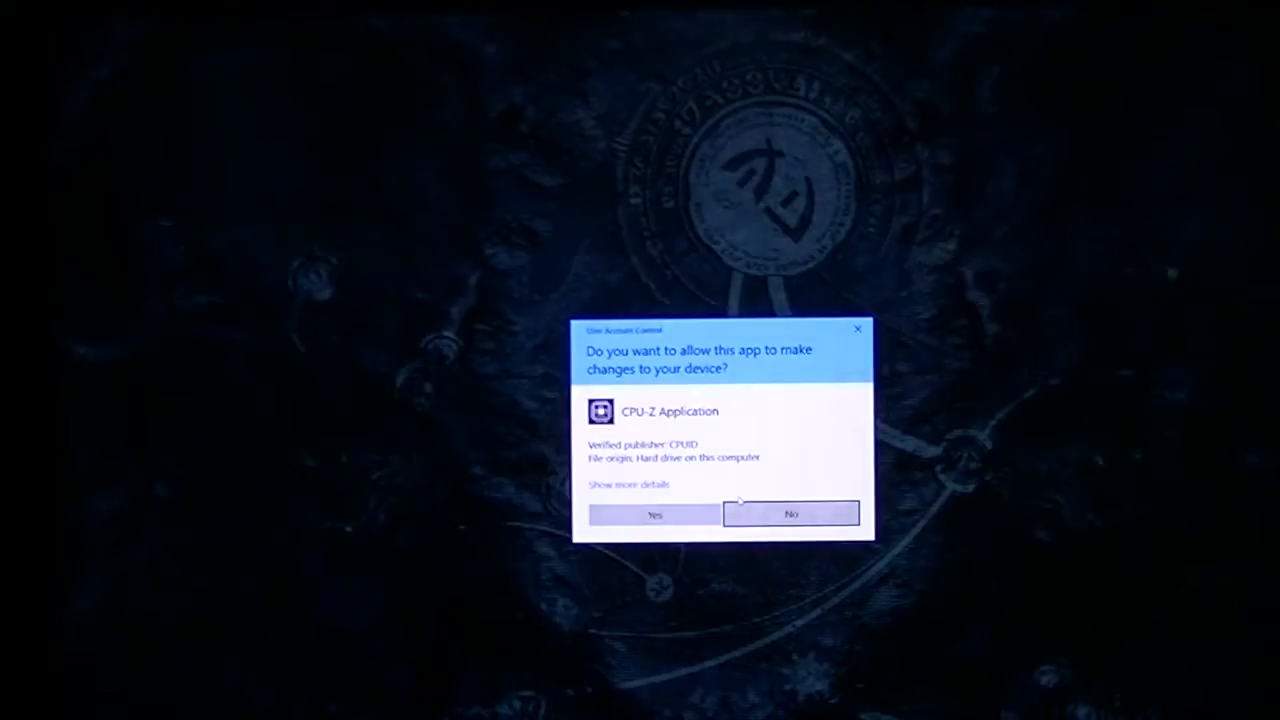
{"action": "left_click", "coordinate": [656, 514]}
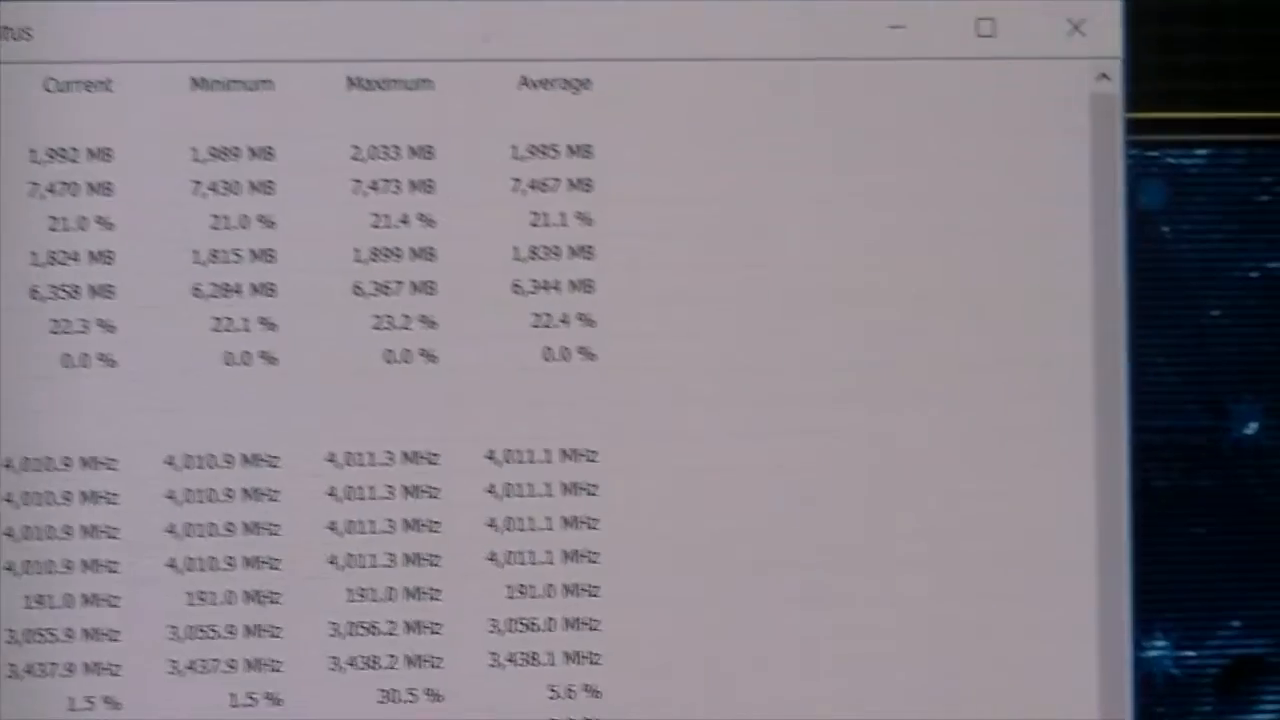
- Scroll the HWiNFO64 sensors to confirm 4,011 MHz cores on a 191 MHz bus clock
{"action": "scroll", "scroll_direction": "down", "scroll_amount": 3}
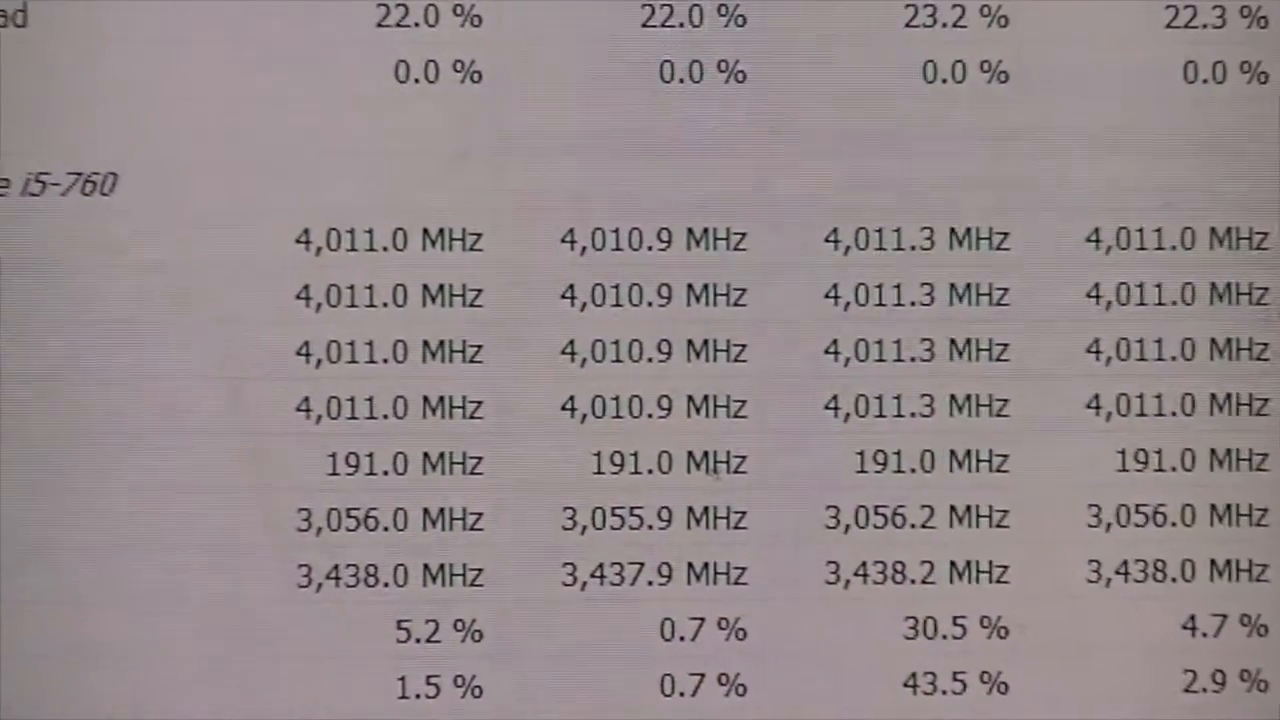
{"action": "scroll", "scroll_direction": "up", "scroll_amount": 3}
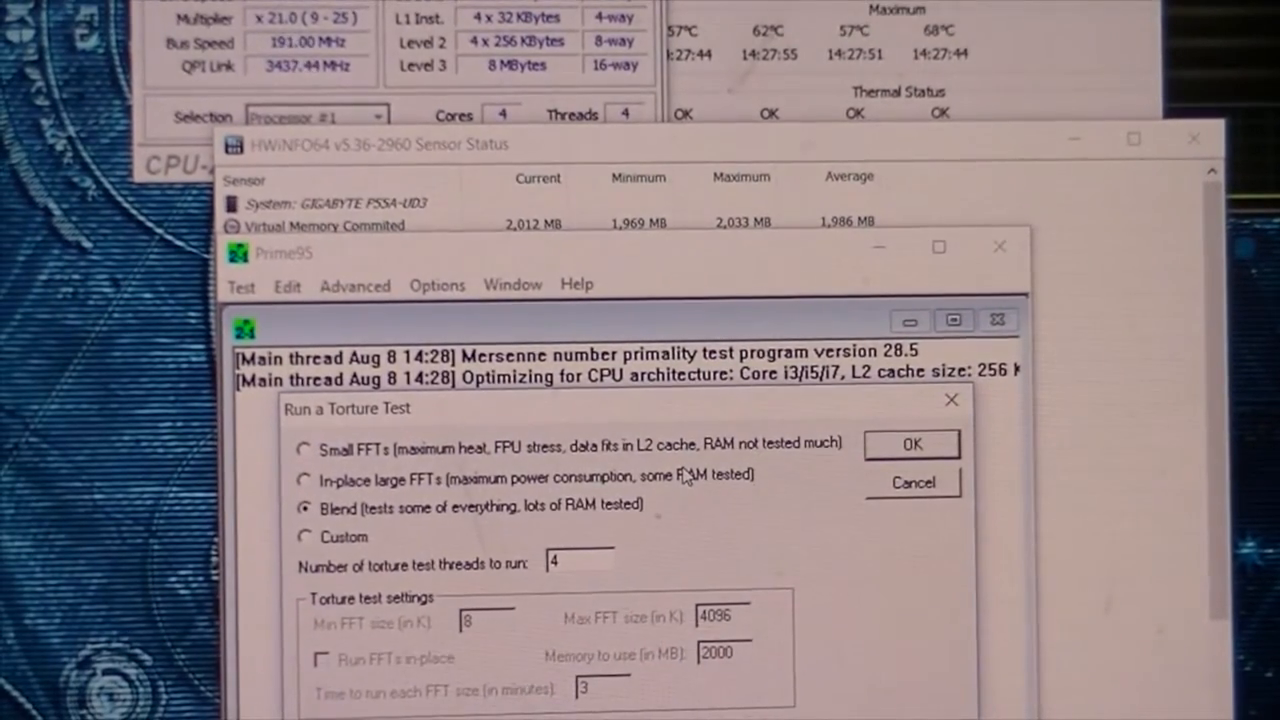
- Start the Blend torture test on 4 threads and move Prime95 aside to see the sensors
{"action": "left_click", "coordinate": [912, 444]}
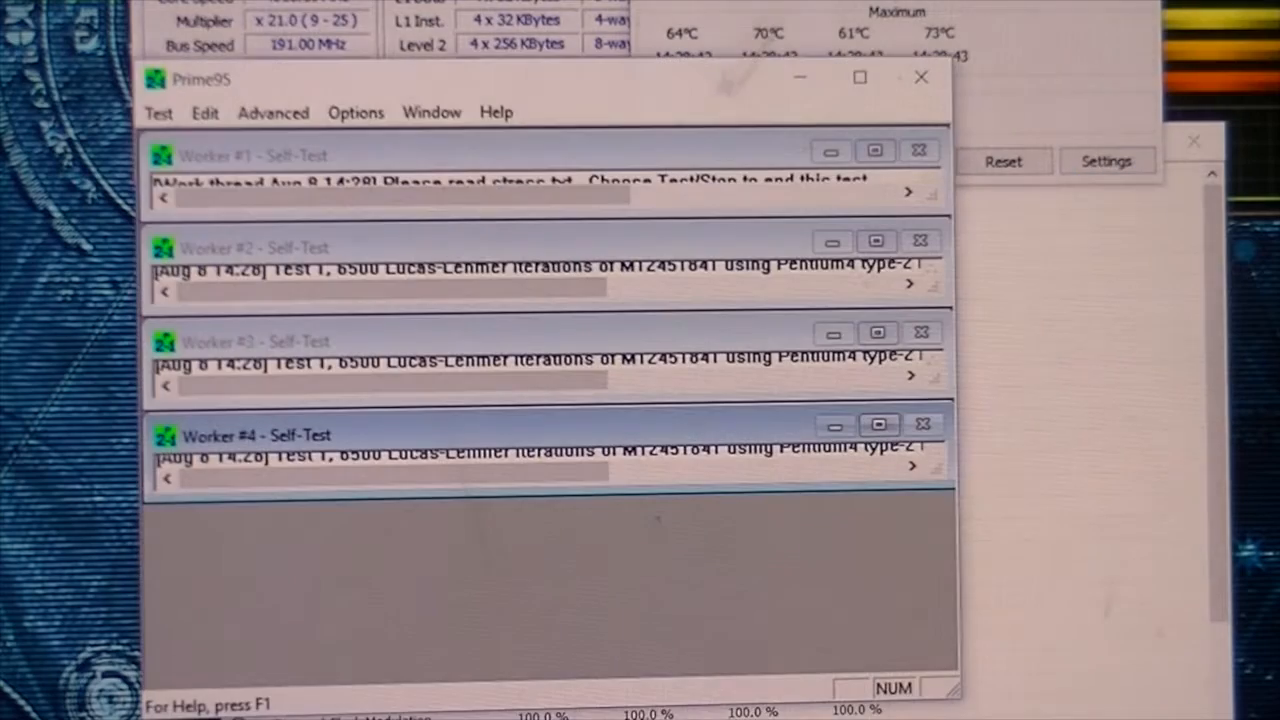
{"action": "left_click_drag", "start_coordinate": [540, 90], "coordinate": [770, 96]}
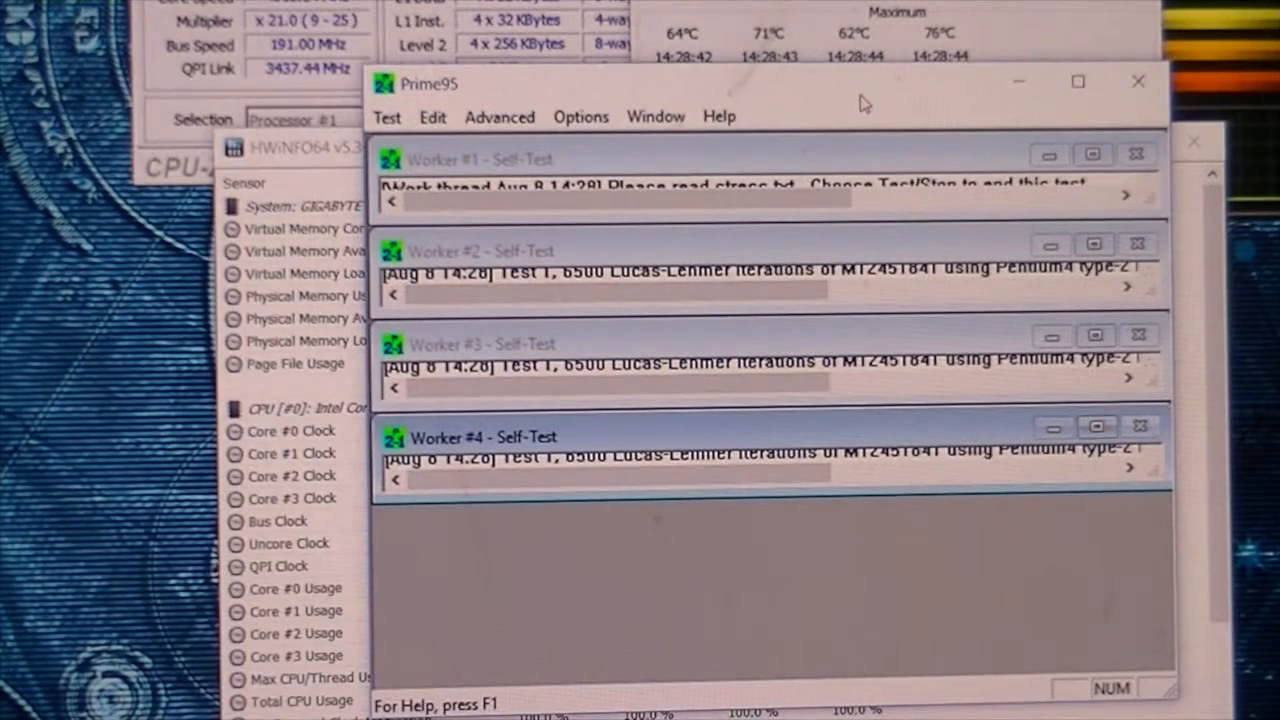